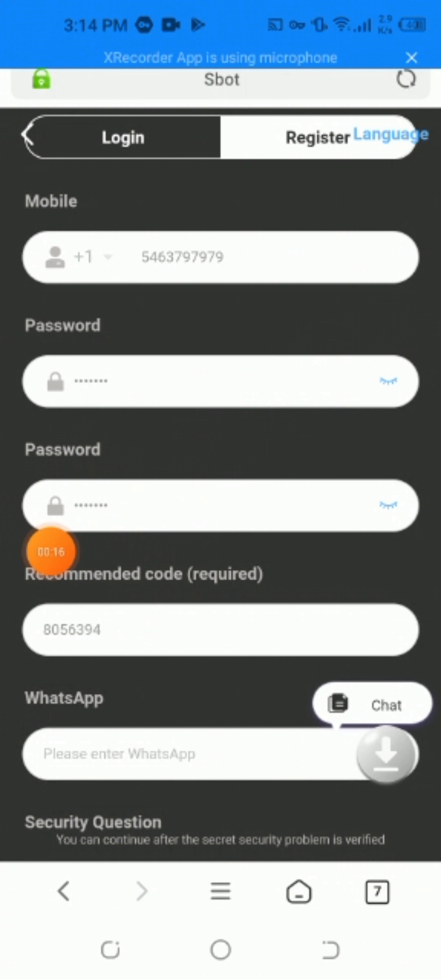
scroll("down", 3)
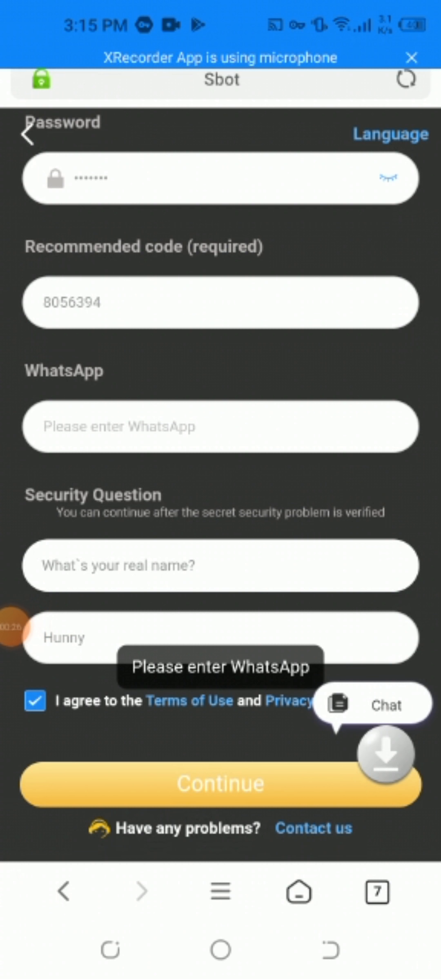
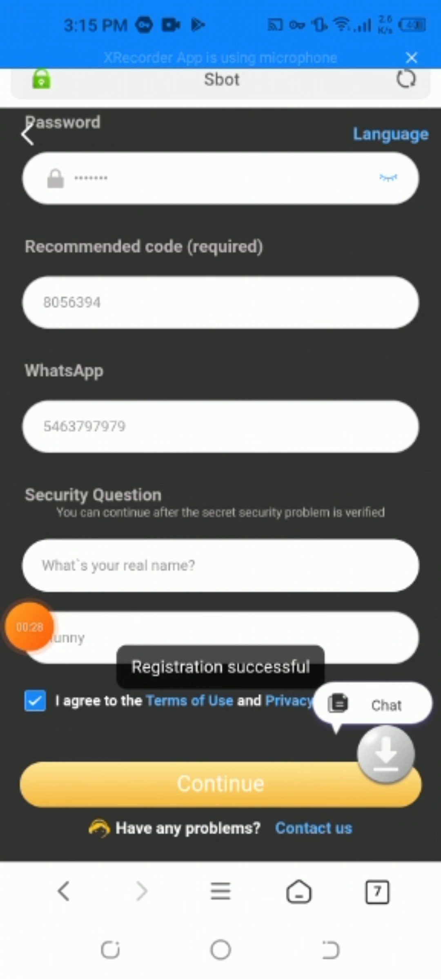
left_click(219, 783)
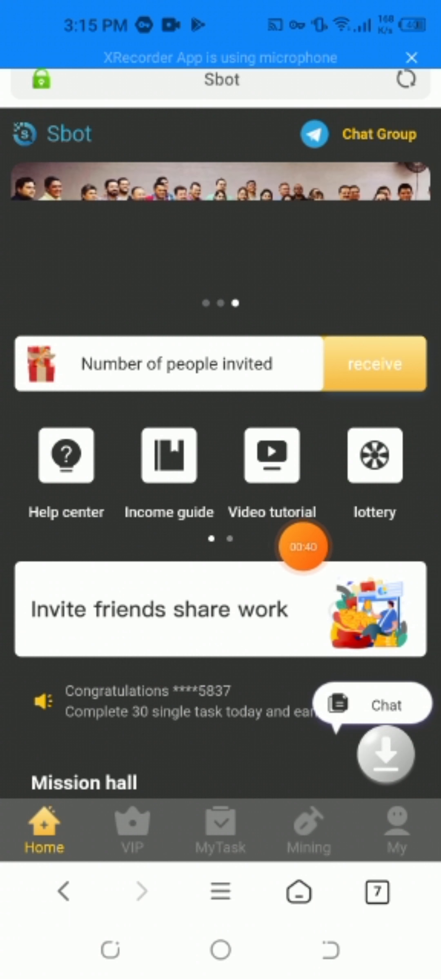
Step: Scroll the Home page past the Mission hall and open the VIP levels list
scroll("down", 3)
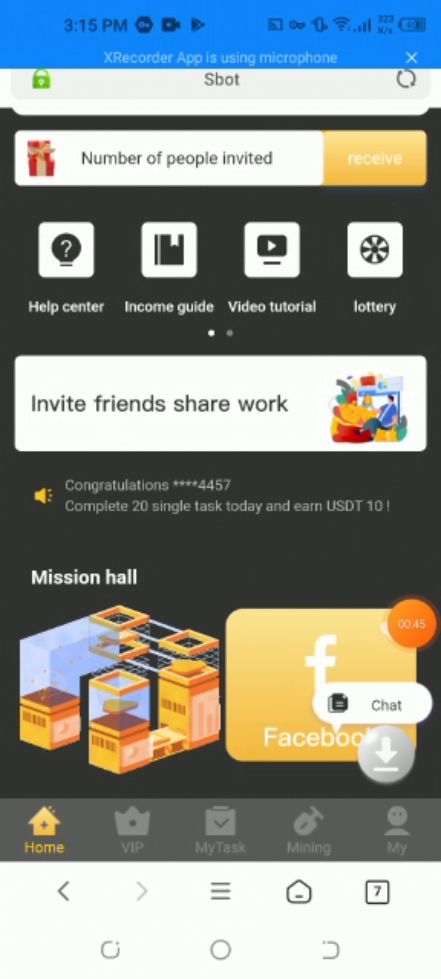
left_click(131, 827)
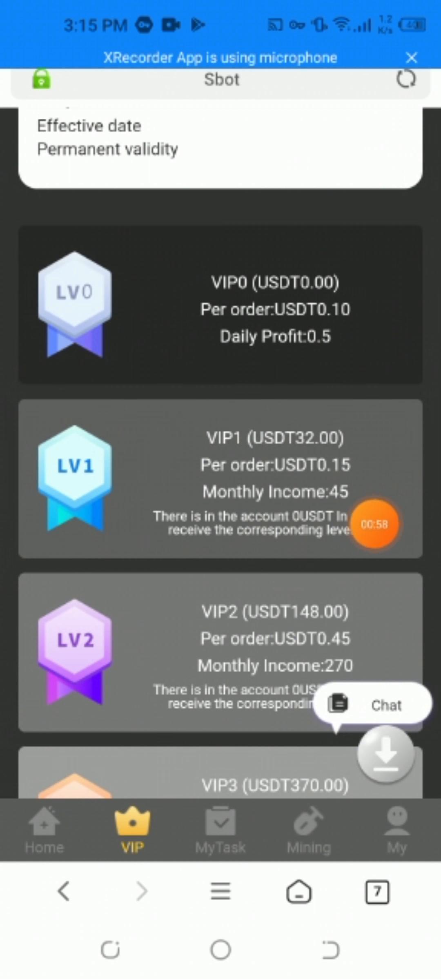
Step: Browse the VIP level cards from VIP0 up to LV7, then go to MyTask
scroll("down", 3)
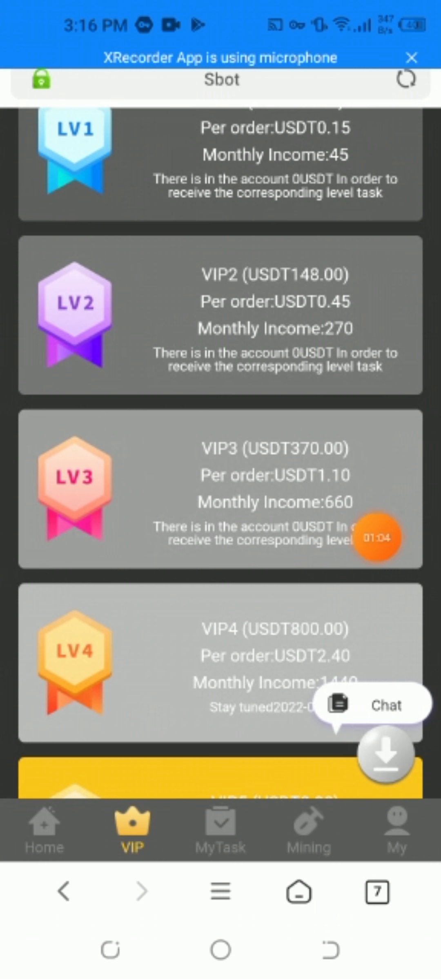
scroll("down", 3)
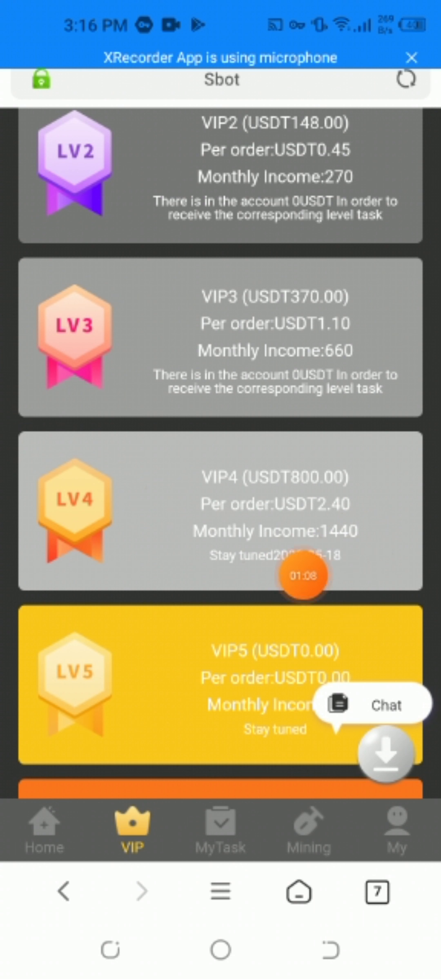
scroll("down", 3)
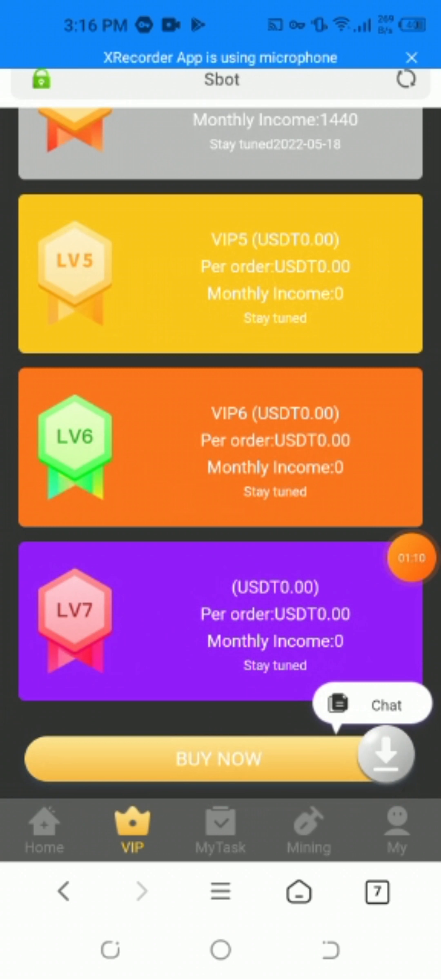
left_click(219, 830)
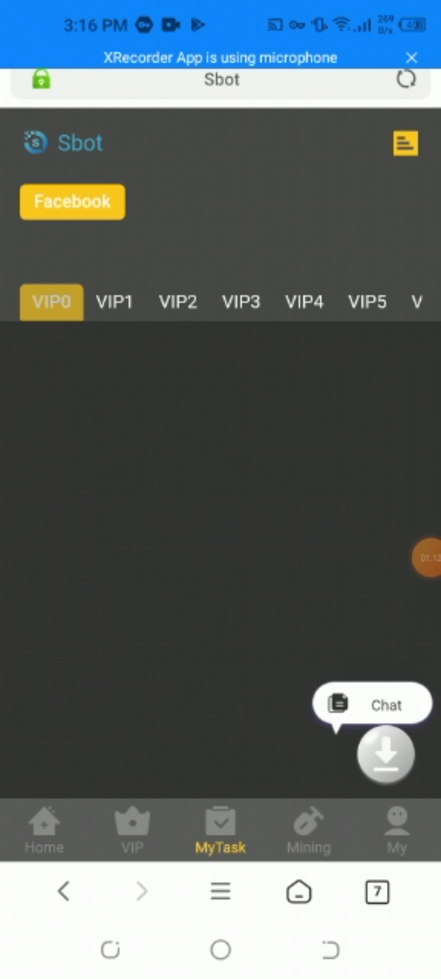
Step: Load VIP0 Facebook share tasks and claim tasks 5001, 5002 and 5004
left_click(219, 831)
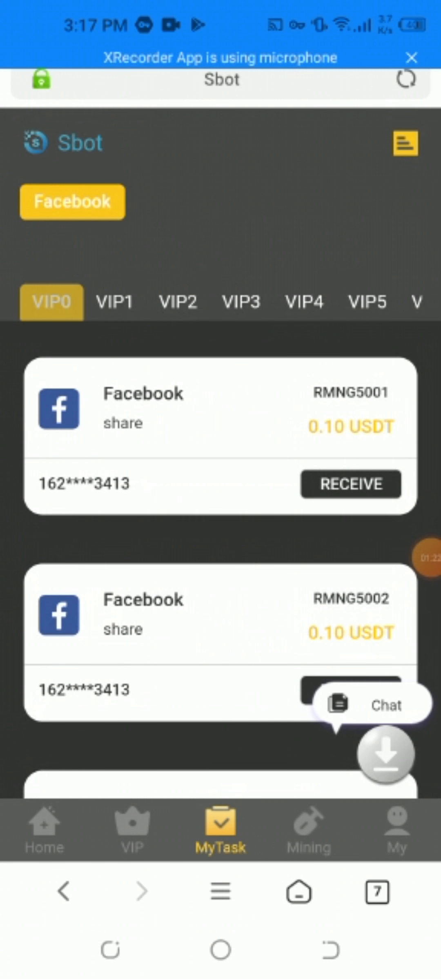
left_click(350, 484)
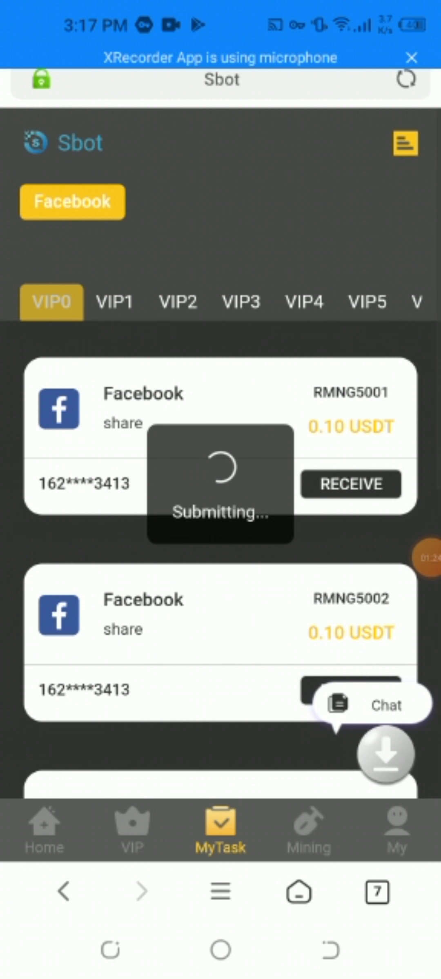
left_click(351, 484)
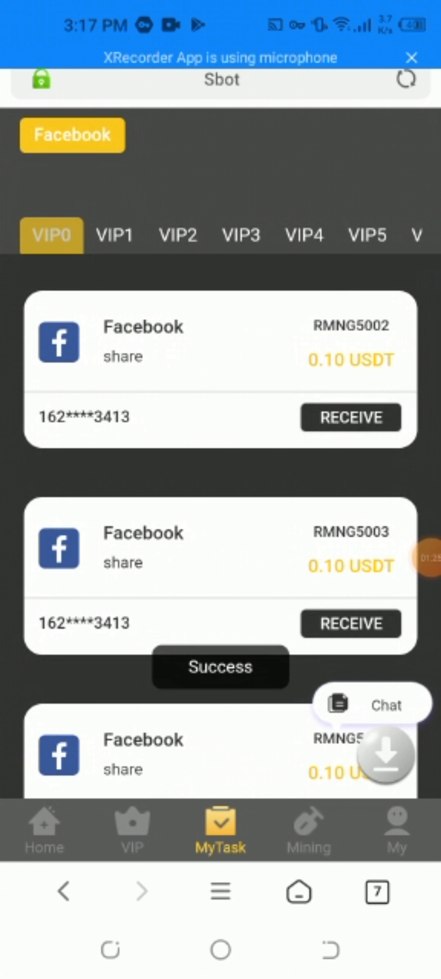
left_click(350, 418)
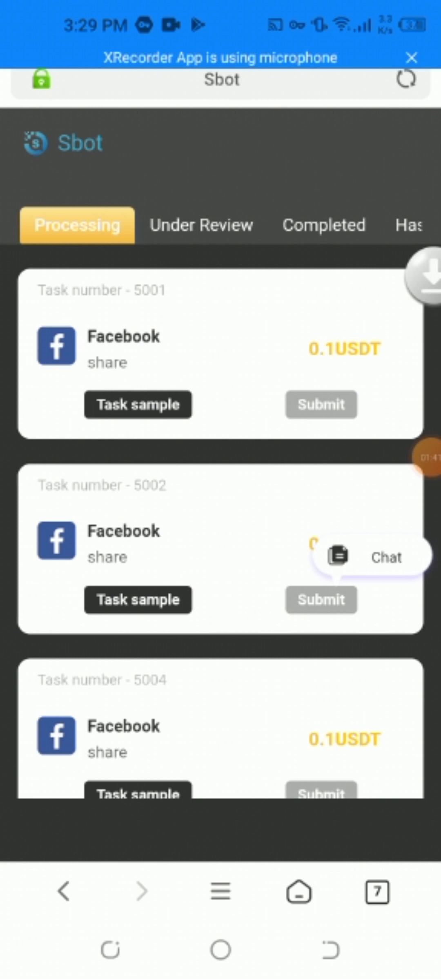
Step: Scroll the Processing list of claimed Facebook share tasks
scroll("down", 3)
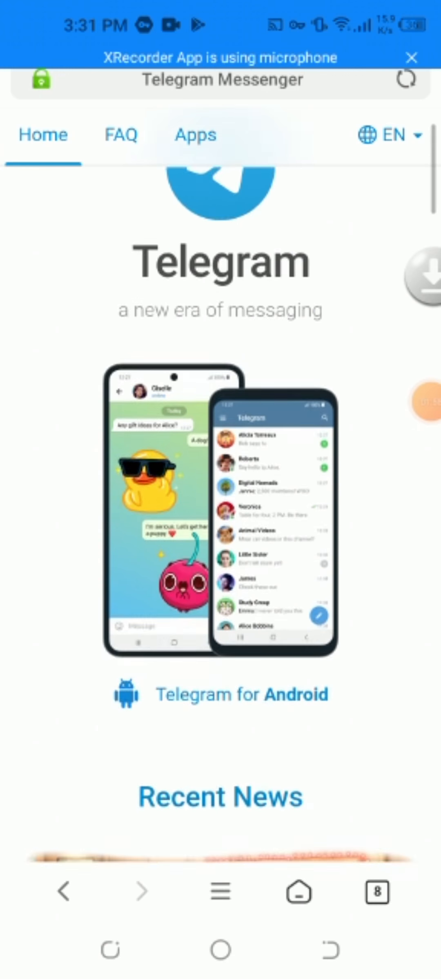
Step: Scroll through Telegram's home page, Recent News and app downloads
scroll("down", 3)
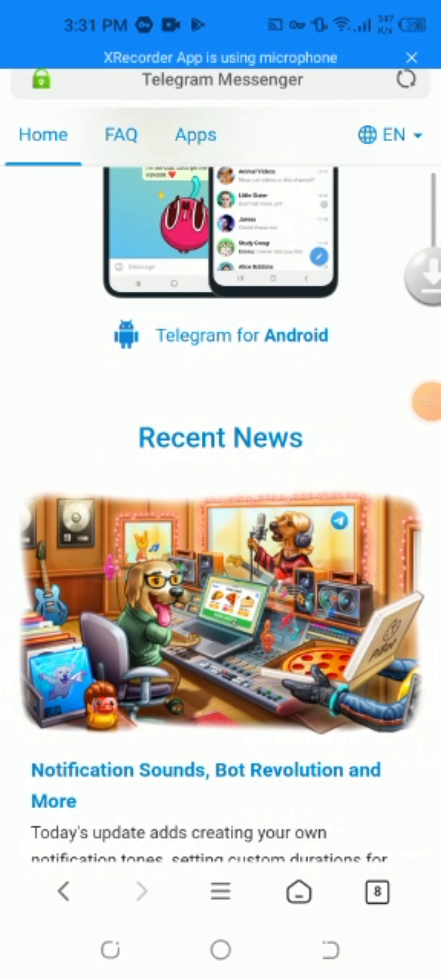
scroll("down", 3)
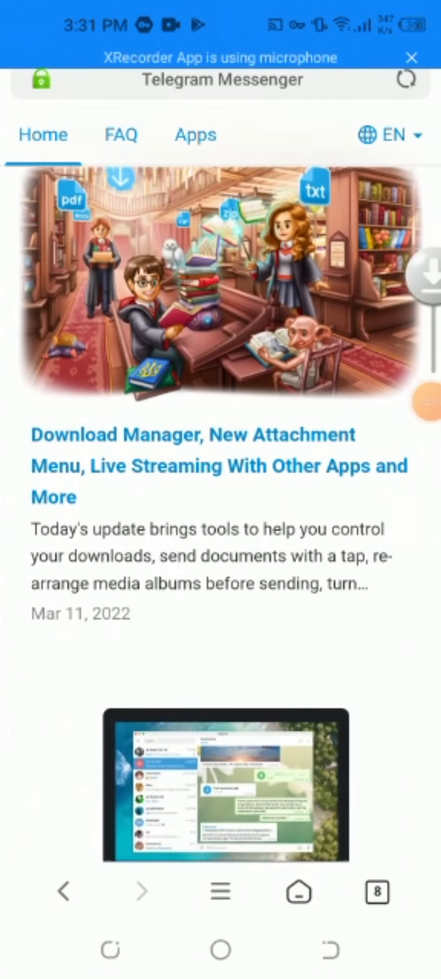
scroll("down", 3)
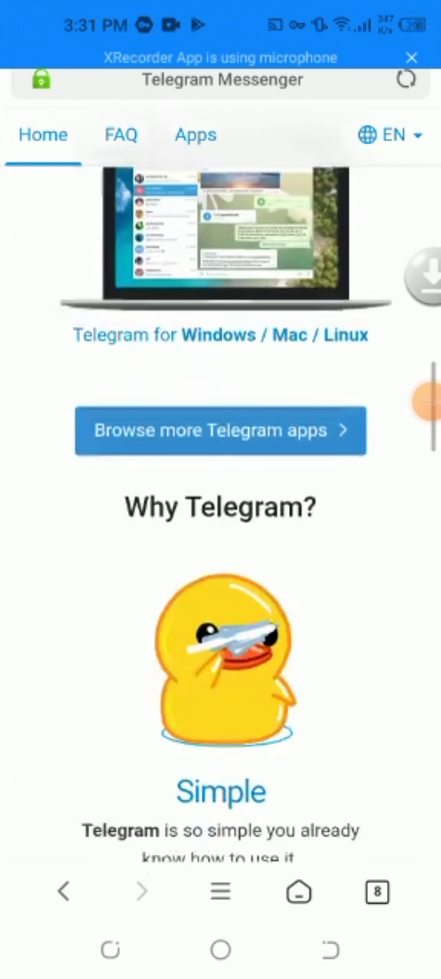
scroll("down", 3)
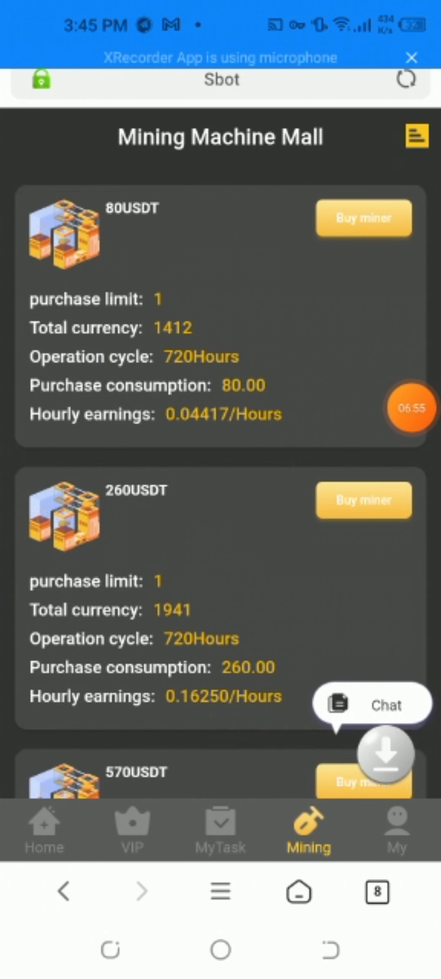
Step: Review mining machines from 80 to 1800 USDT, then go to the My account page
scroll("down", 3)
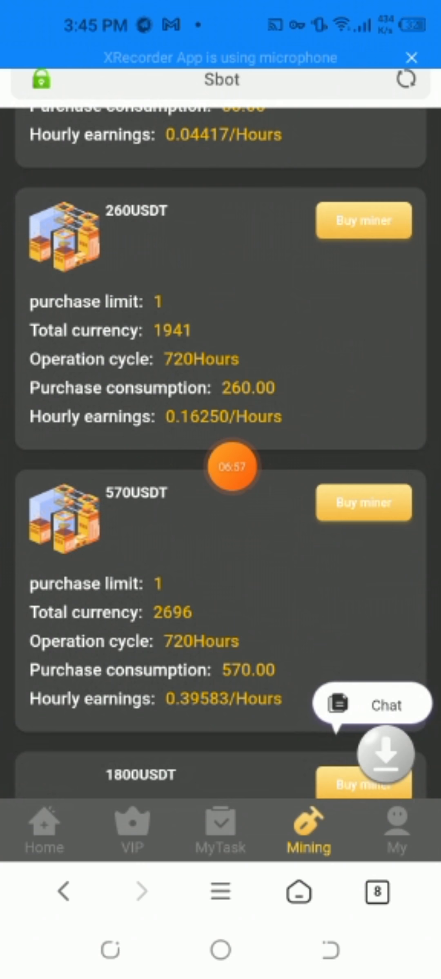
scroll("down", 3)
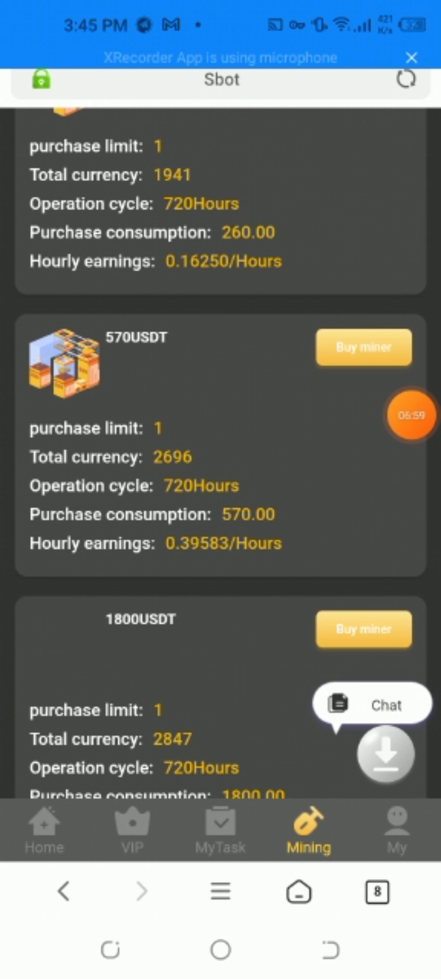
scroll("down", 3)
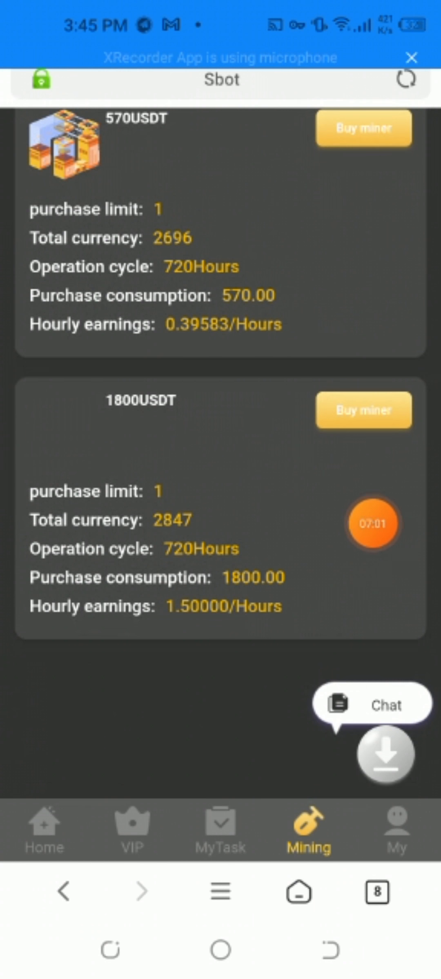
scroll("down", 3)
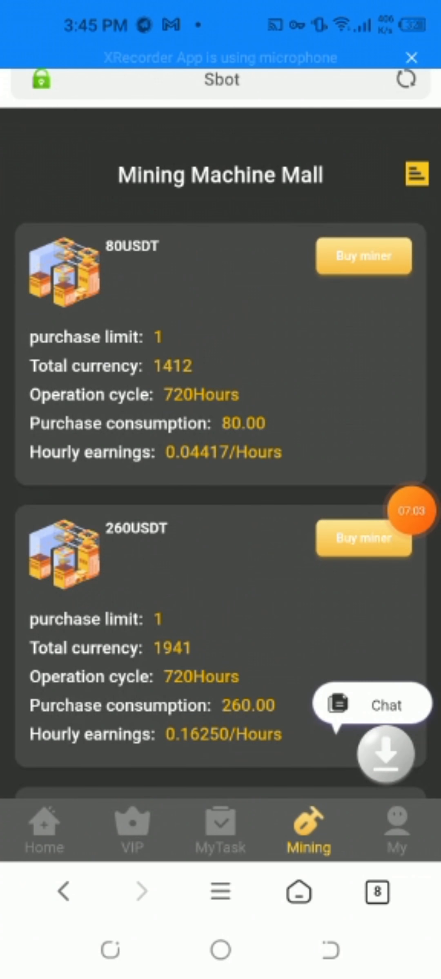
left_click(396, 831)
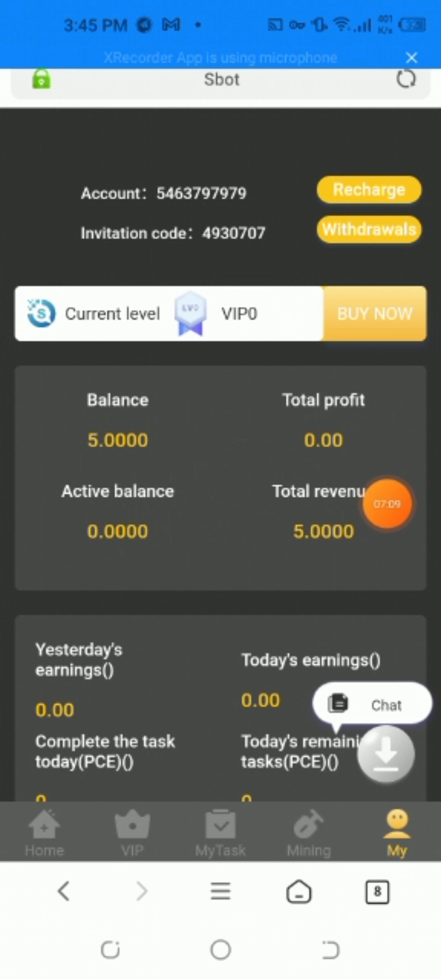
scroll("down", 3)
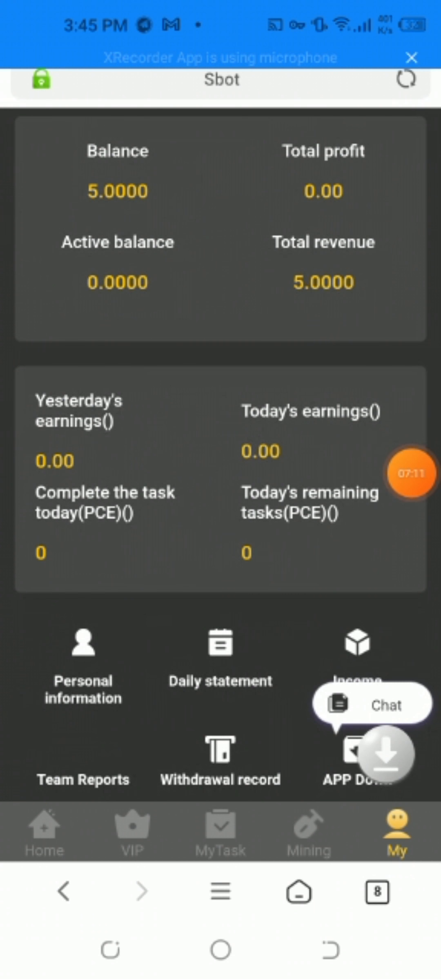
scroll("down", 3)
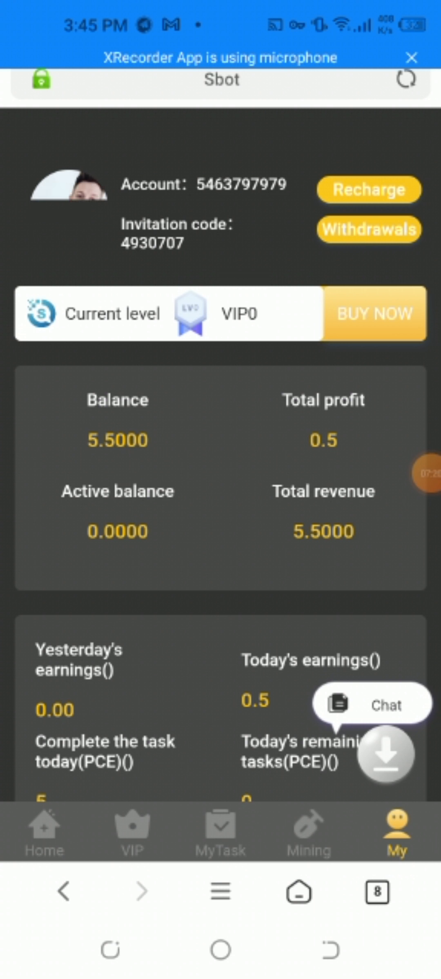
Step: Fill in a 40 USDT recharge and submit the request
left_click(368, 190)
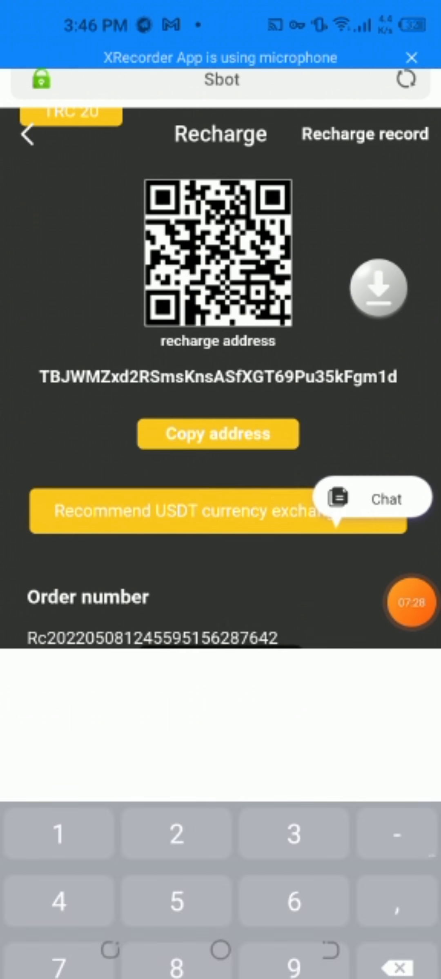
scroll("down", 3)
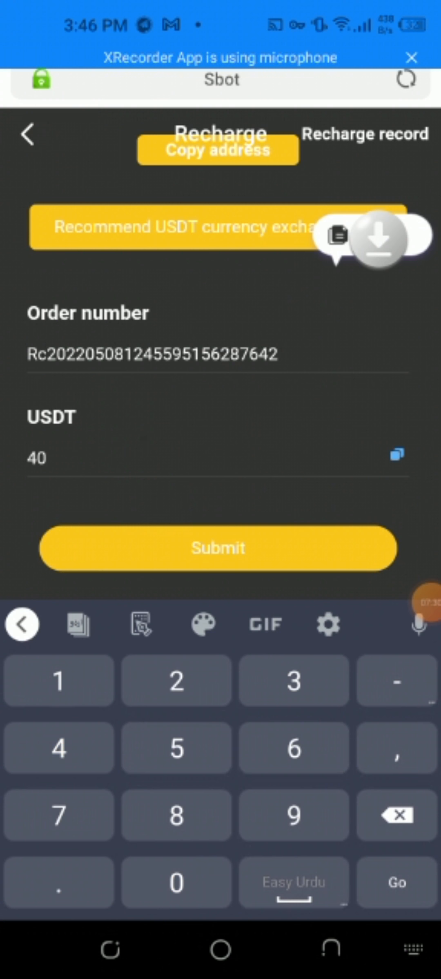
left_click(218, 549)
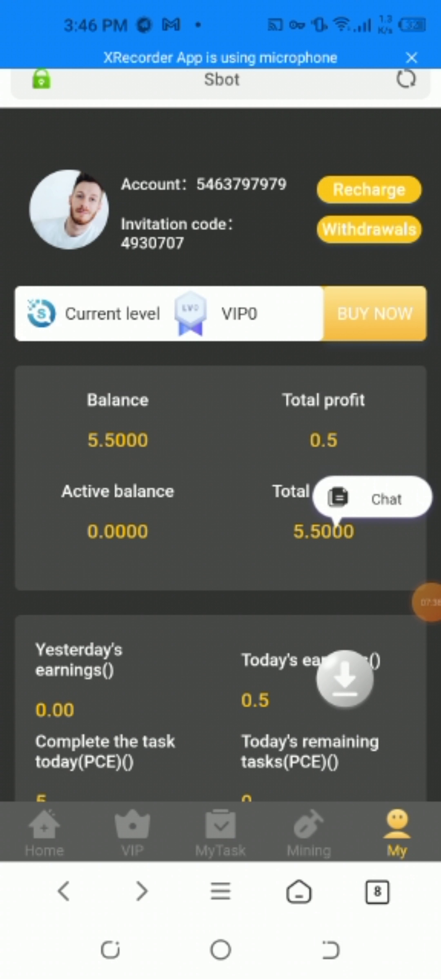
Step: Scroll the My page, browse the Mining offers, and open the task records
scroll("down", 3)
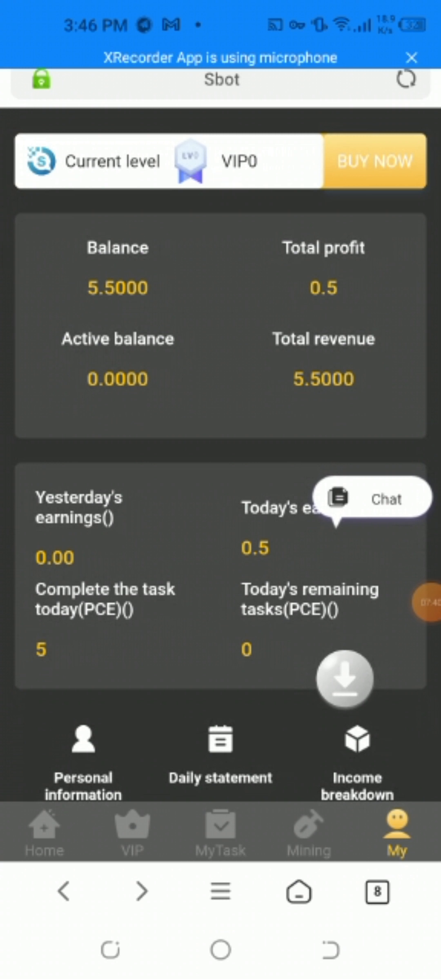
scroll("down", 3)
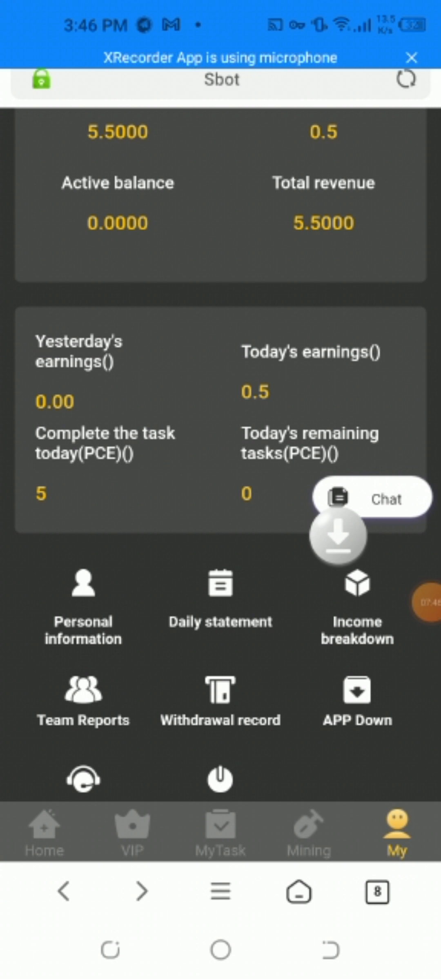
left_click(308, 832)
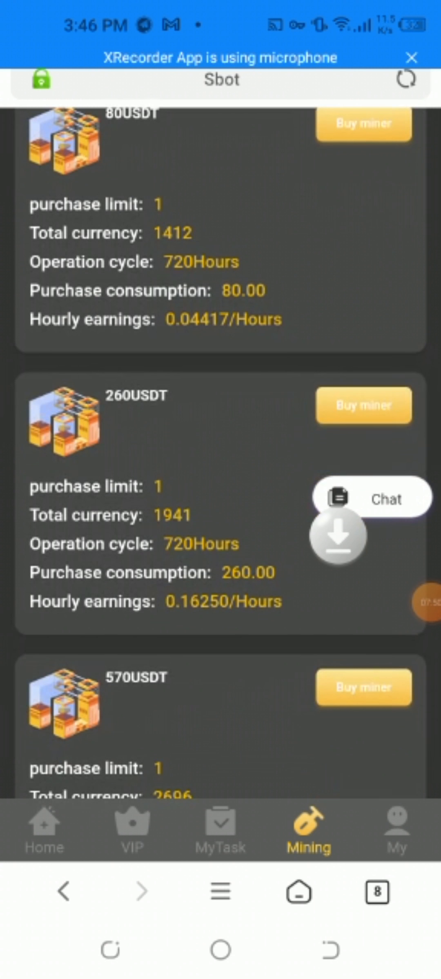
left_click(219, 831)
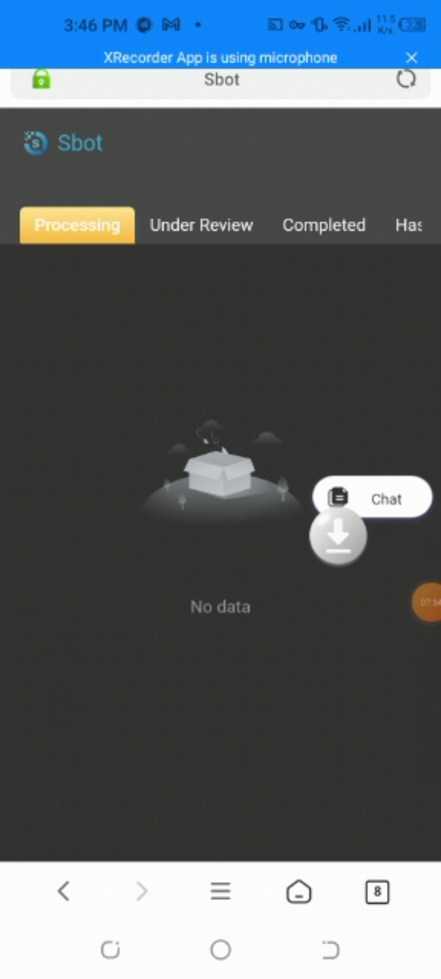
Step: View completed Facebook tasks 5001–5005, try Telegram help, and check the Have given up tab
left_click(323, 224)
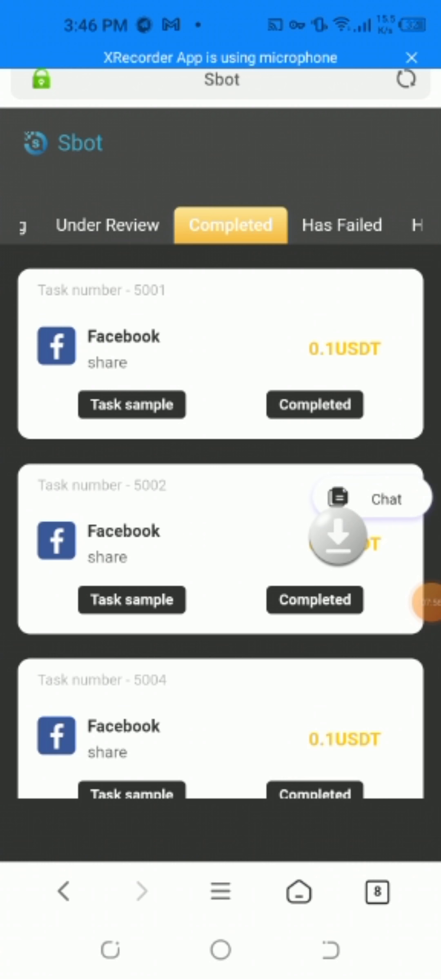
scroll("down", 3)
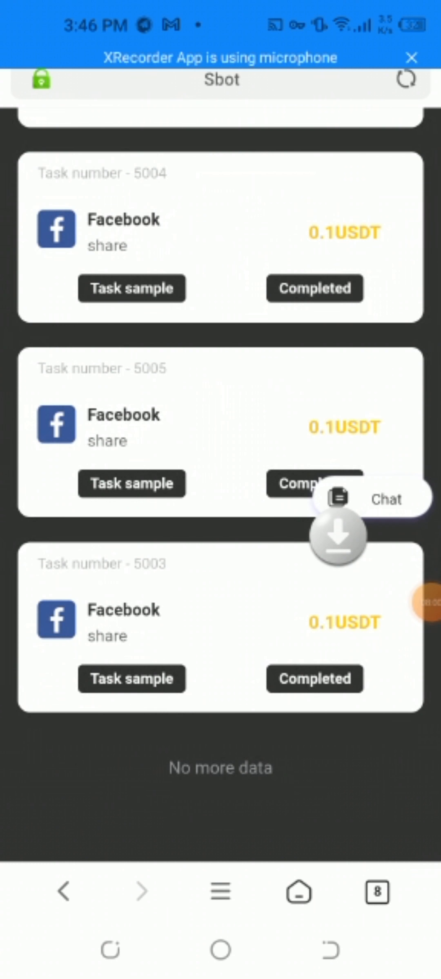
left_click(375, 892)
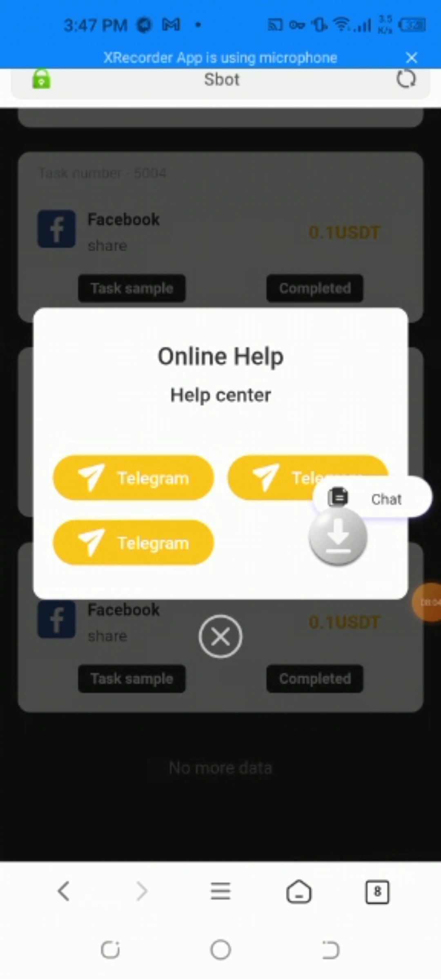
left_click(219, 637)
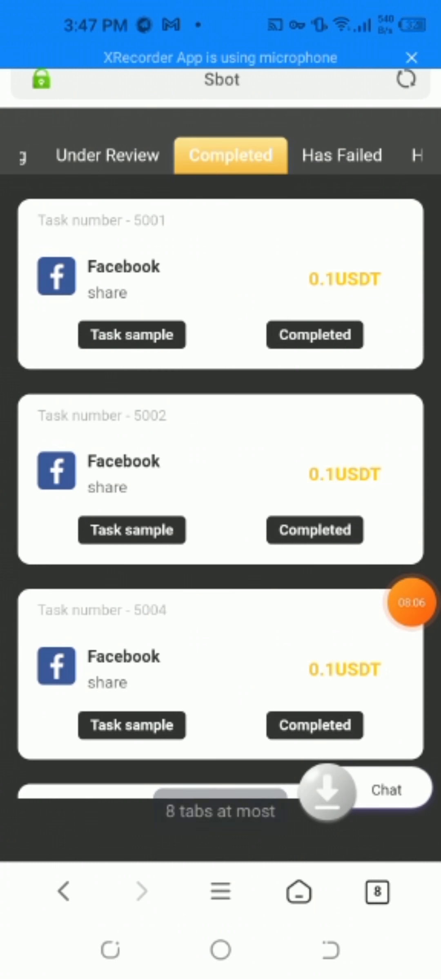
left_click(352, 225)
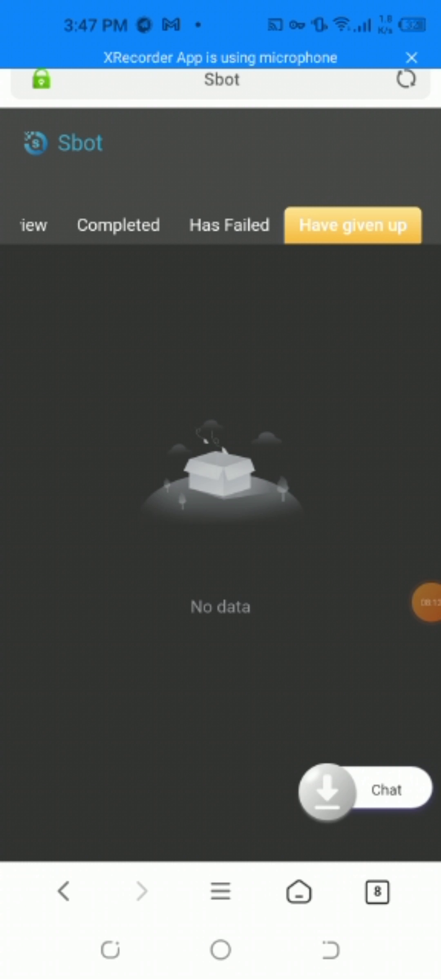
left_click(220, 831)
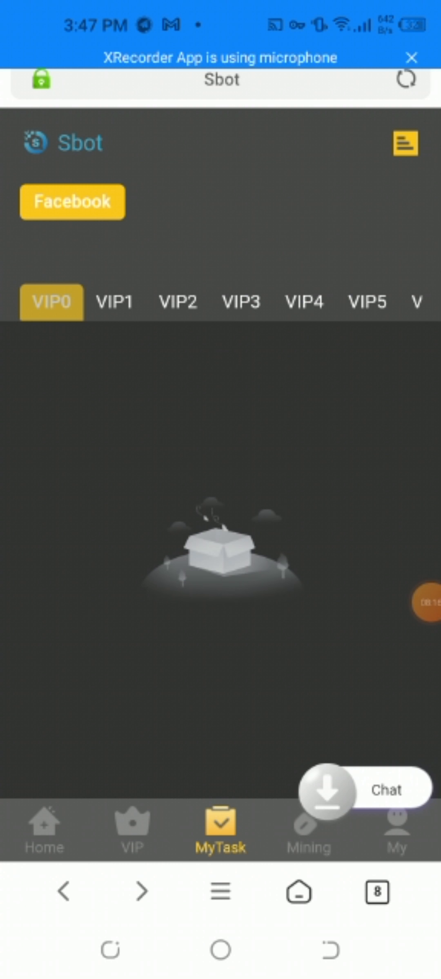
Step: Scroll through the VIP0 to LV7 prices and incomes, then go back Home
left_click(131, 830)
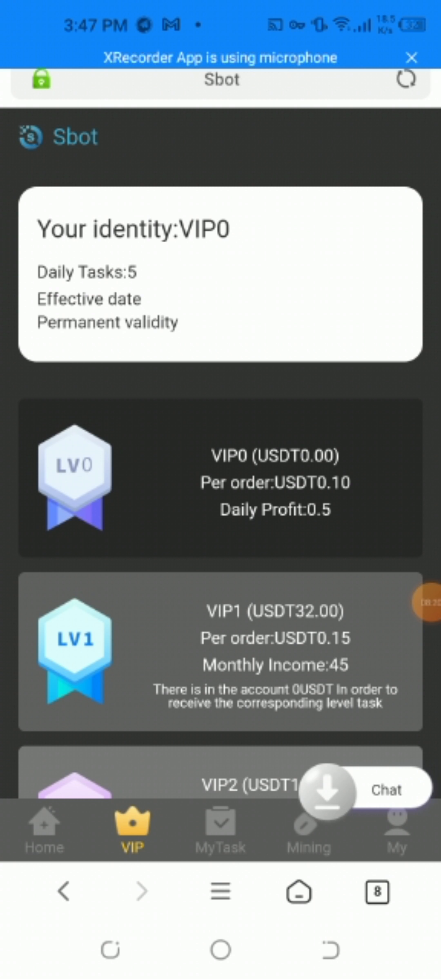
scroll("down", 3)
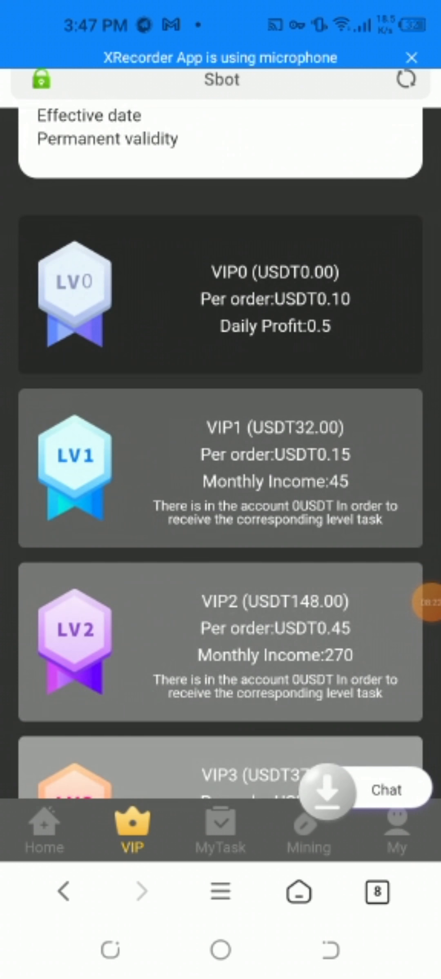
scroll("down", 3)
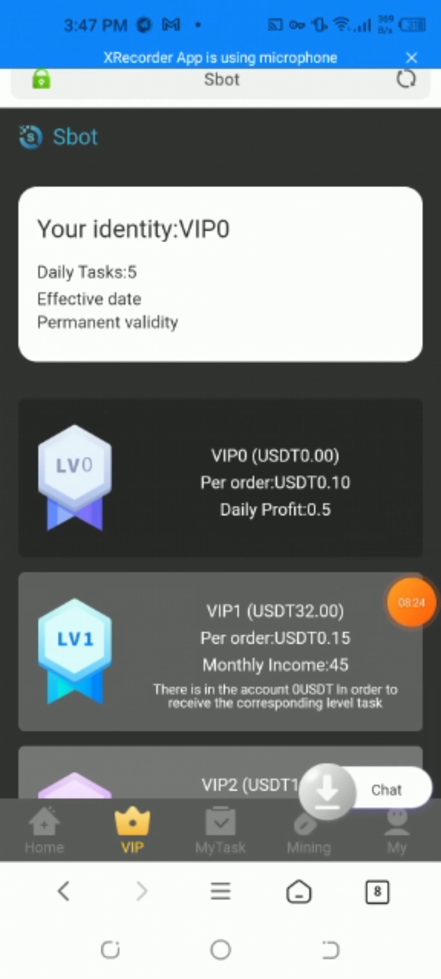
scroll("down", 3)
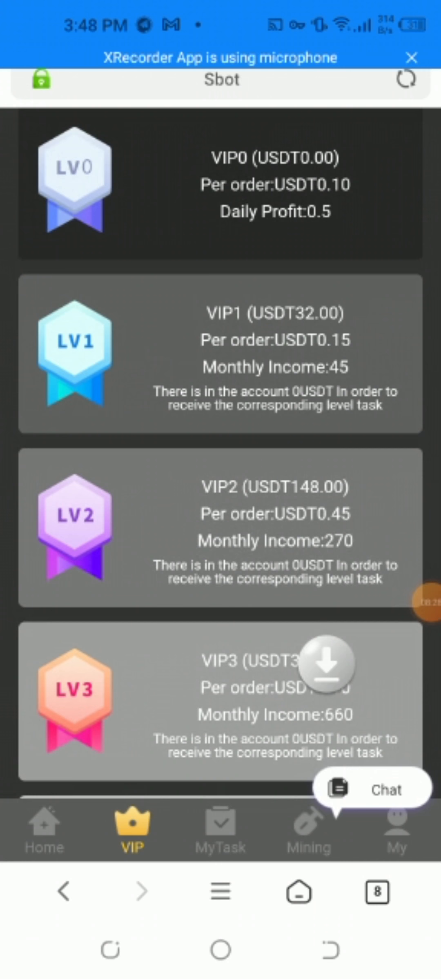
scroll("down", 3)
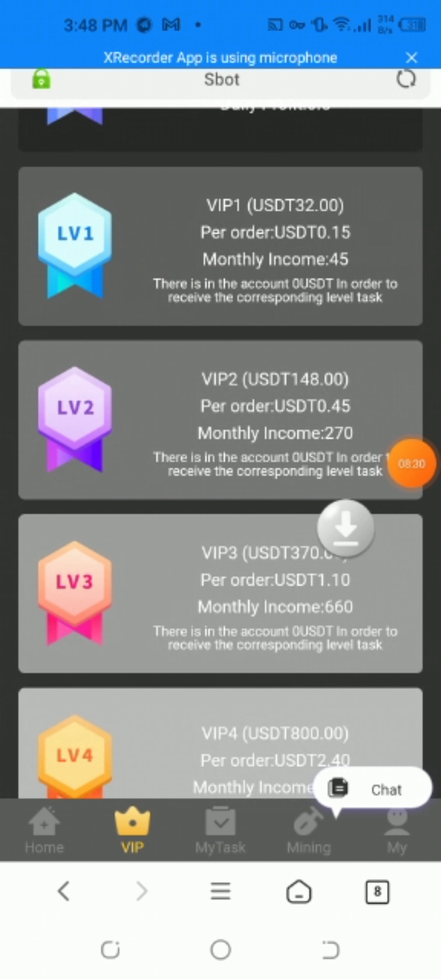
scroll("down", 3)
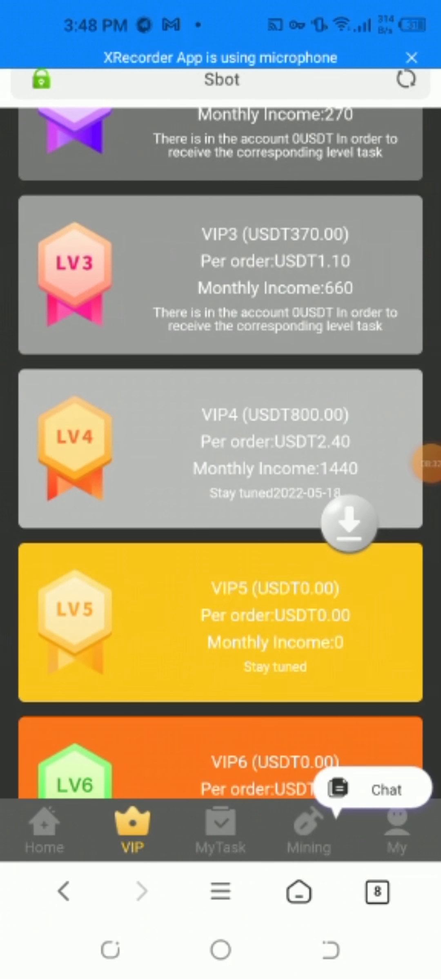
scroll("down", 3)
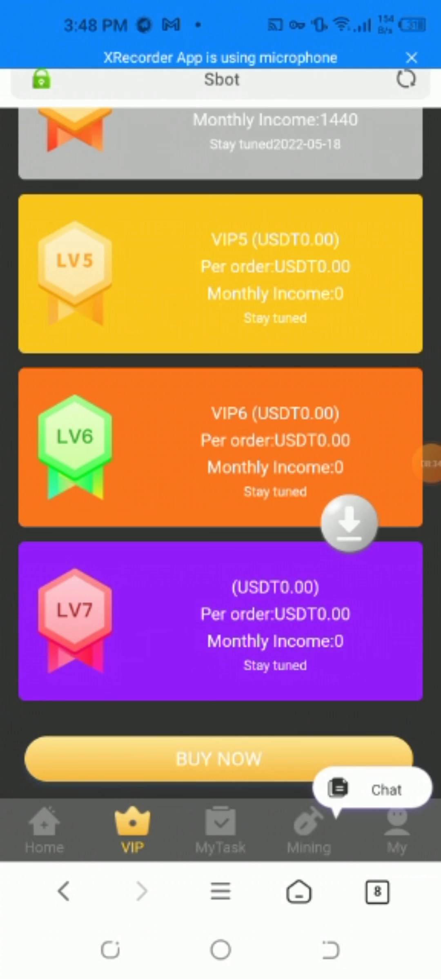
left_click(43, 830)
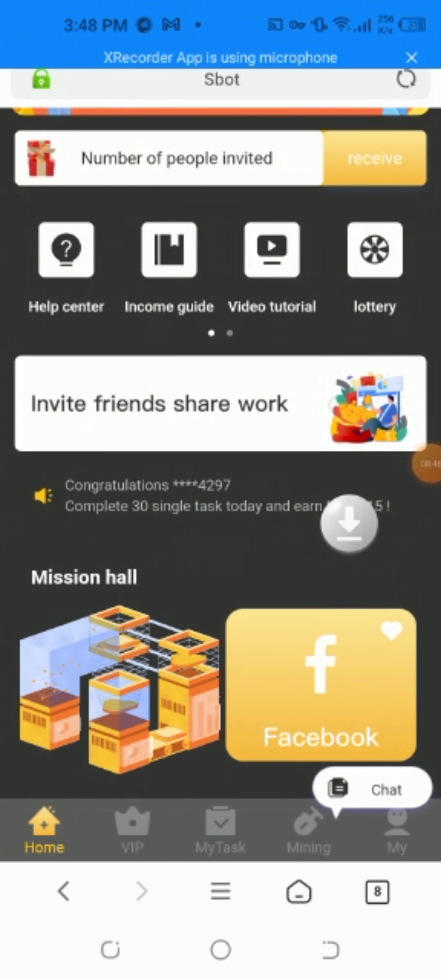
left_click(221, 403)
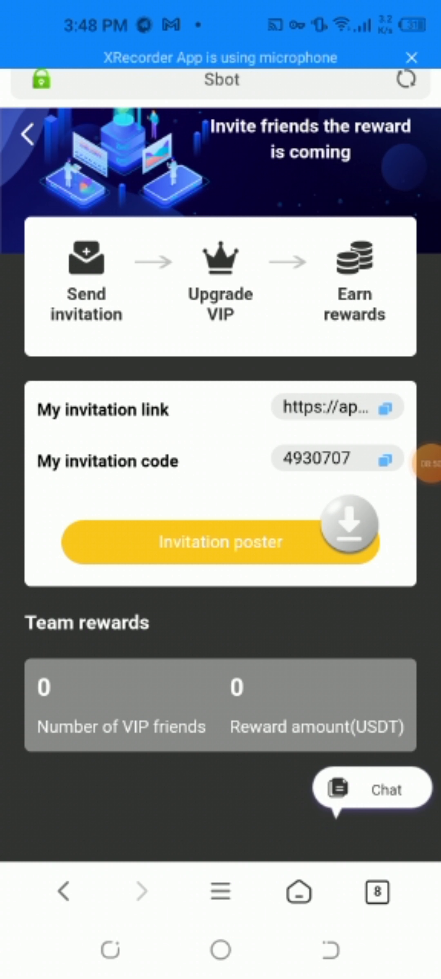
left_click(384, 459)
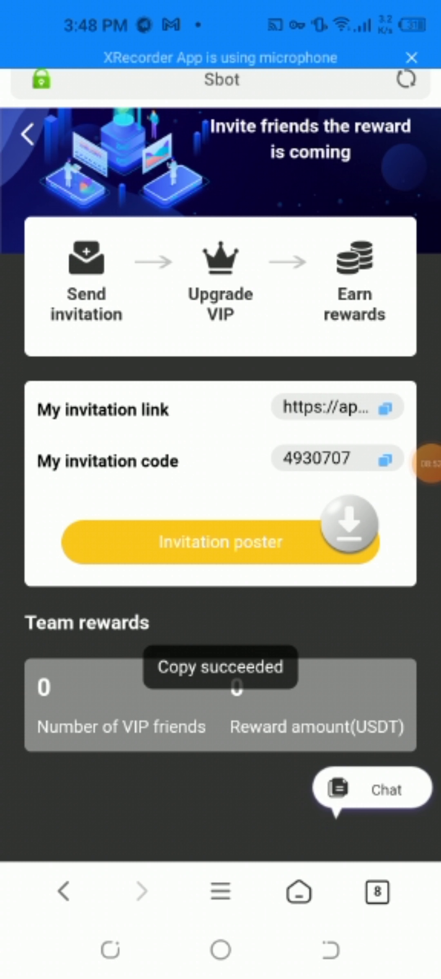